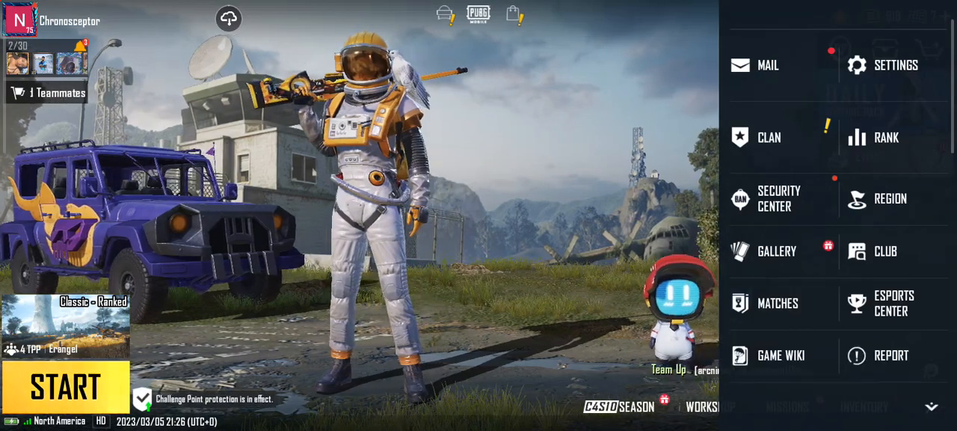
Step: Open PUBG Mobile's Settings from the lobby menu, landing on the Account page
{"action": "left_click", "coordinate": [895, 65]}
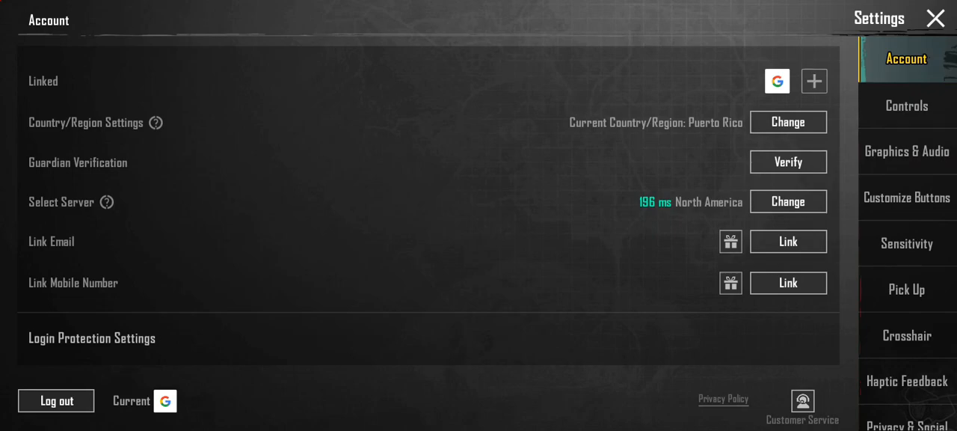
Step: In Graphics & Audio, try Ultra, Low and HDR, then apply Smooth graphics at Extreme frame rate
{"action": "left_click", "coordinate": [905, 151]}
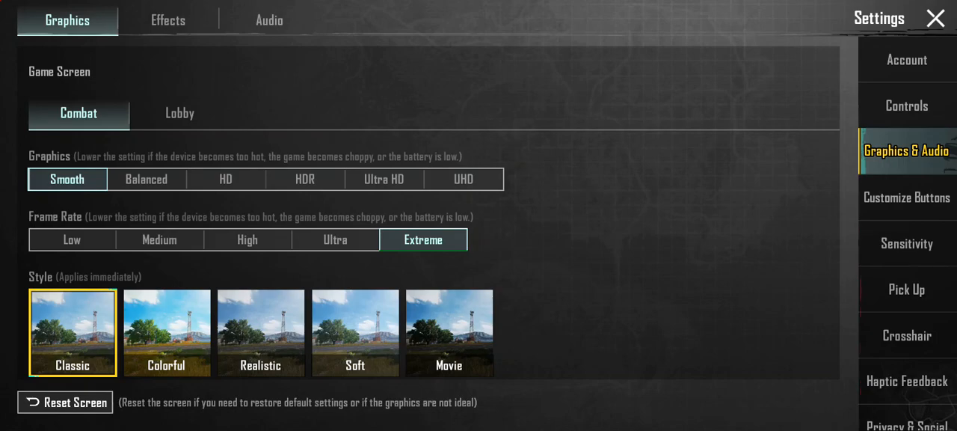
{"action": "left_click", "coordinate": [335, 239]}
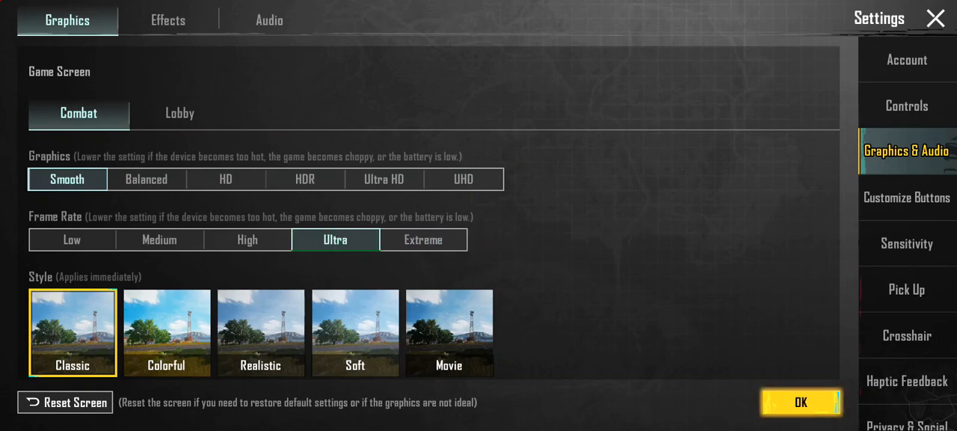
{"action": "left_click", "coordinate": [71, 239]}
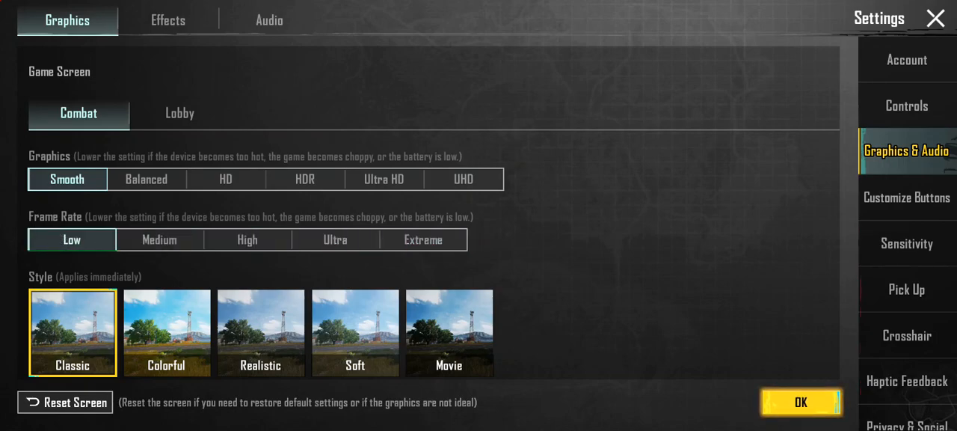
{"action": "left_click", "coordinate": [304, 178]}
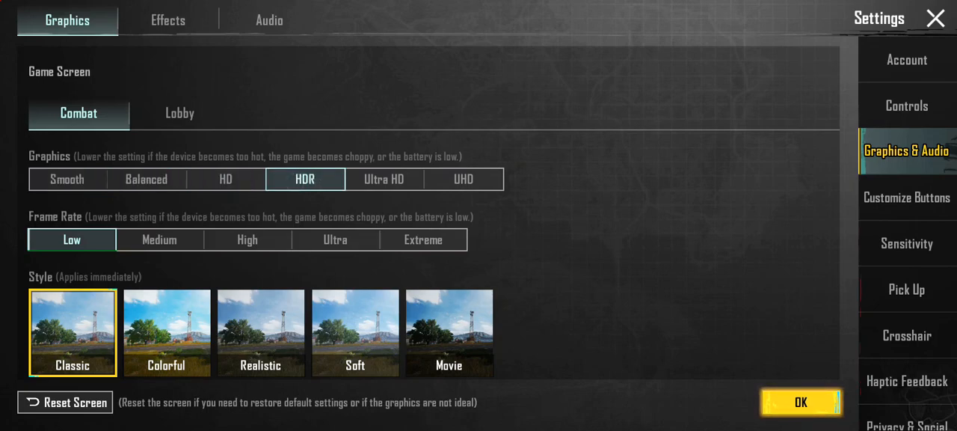
{"action": "left_click", "coordinate": [67, 179]}
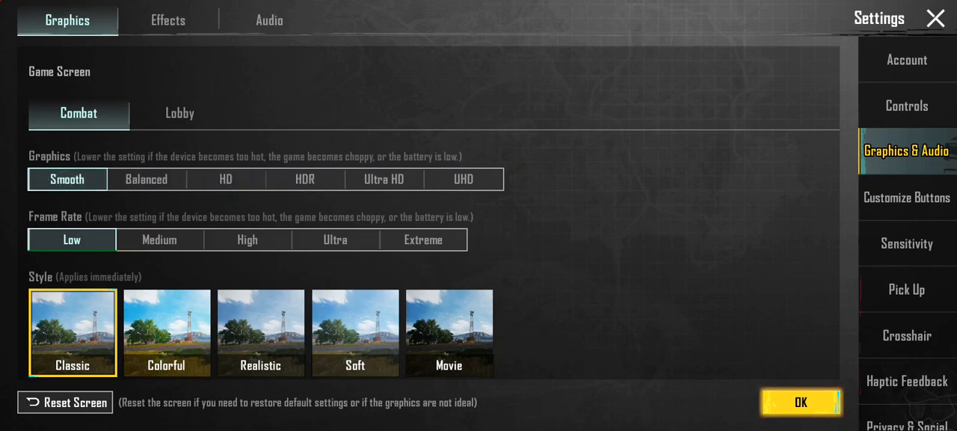
{"action": "left_click", "coordinate": [423, 240]}
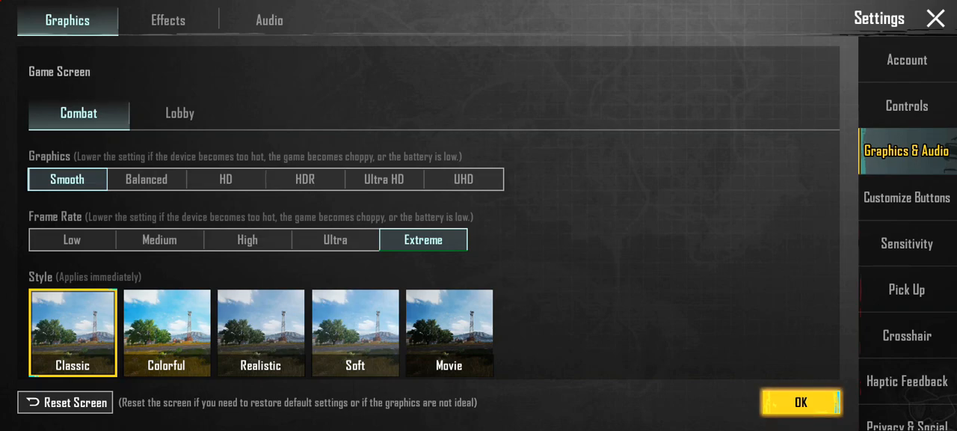
{"action": "left_click", "coordinate": [802, 400]}
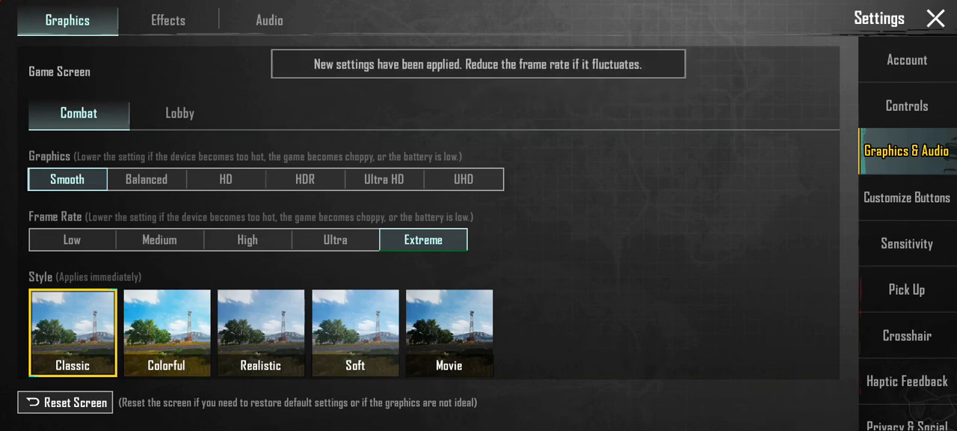
Step: Leave the game for the home screen, move the floating game window lower, and open phone Settings
{"action": "left_click", "coordinate": [935, 18]}
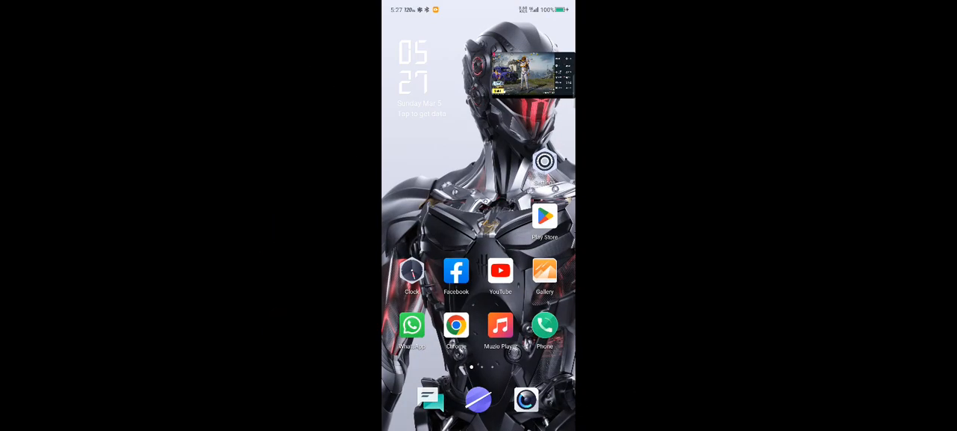
{"action": "left_click_drag", "start_coordinate": [535, 75], "coordinate": [493, 97]}
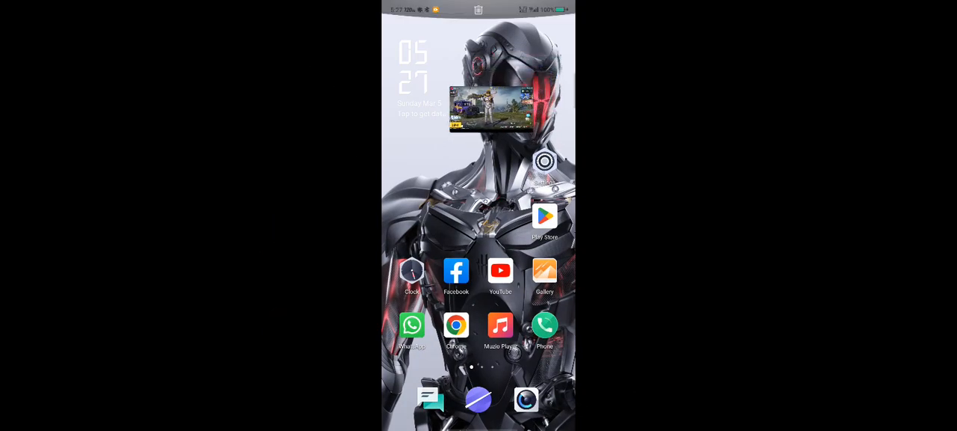
{"action": "left_click", "coordinate": [543, 161]}
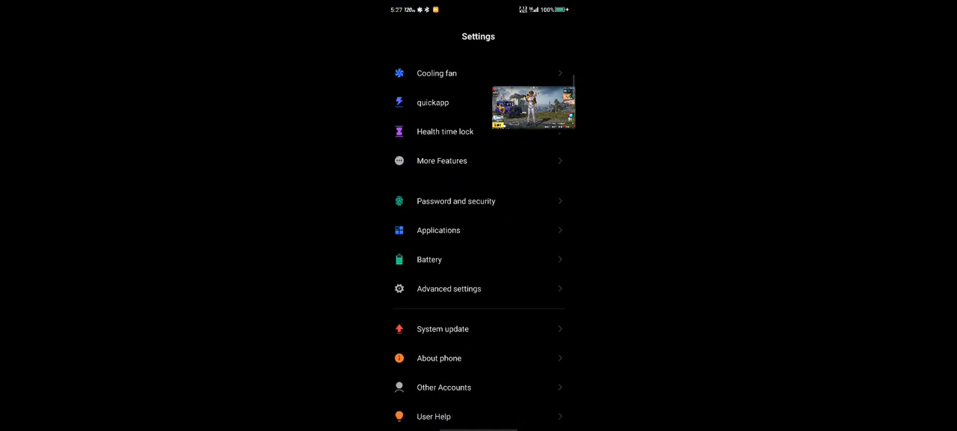
Step: Open a section of Android Settings, such as More Features, to look for gaming options
{"action": "left_click", "coordinate": [439, 357]}
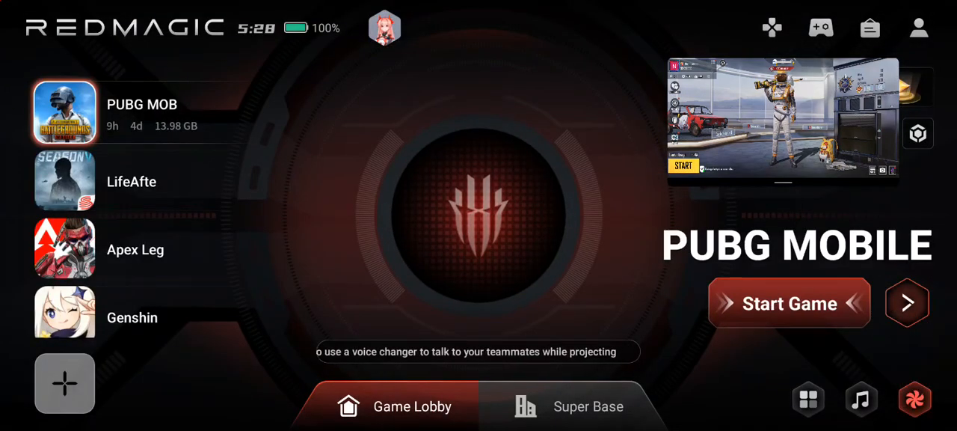
Step: Launch PUBG MOBILE from Red Magic Game Space and close the game assistant overlay
{"action": "left_click", "coordinate": [789, 302]}
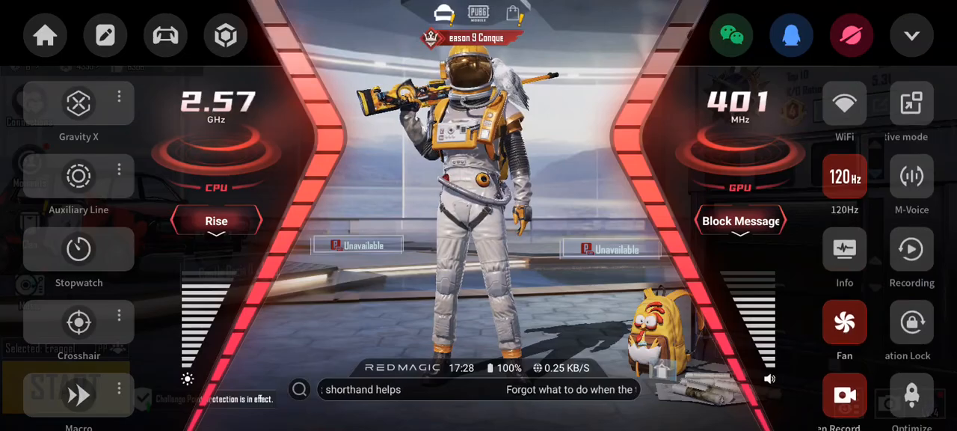
{"action": "left_click", "coordinate": [911, 35]}
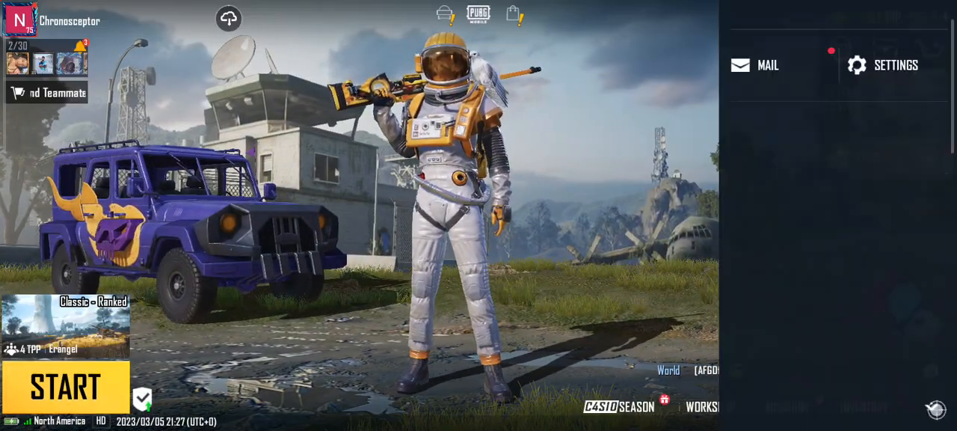
{"action": "left_click", "coordinate": [883, 65]}
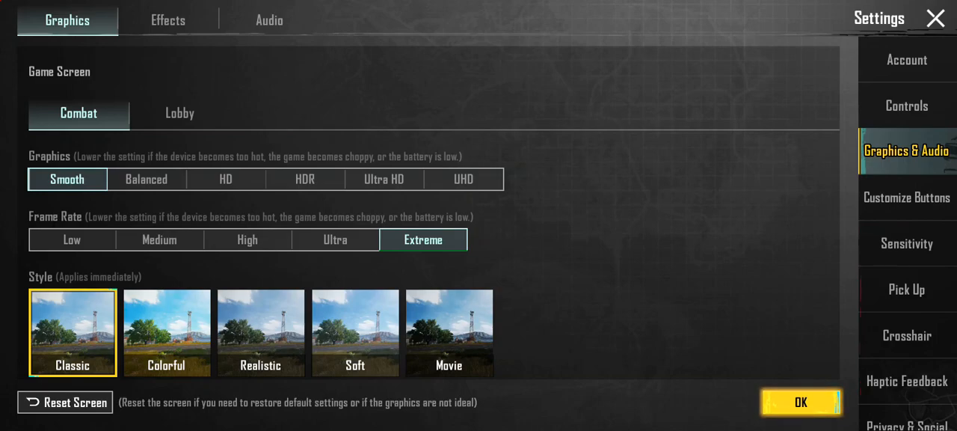
{"action": "left_click", "coordinate": [800, 402]}
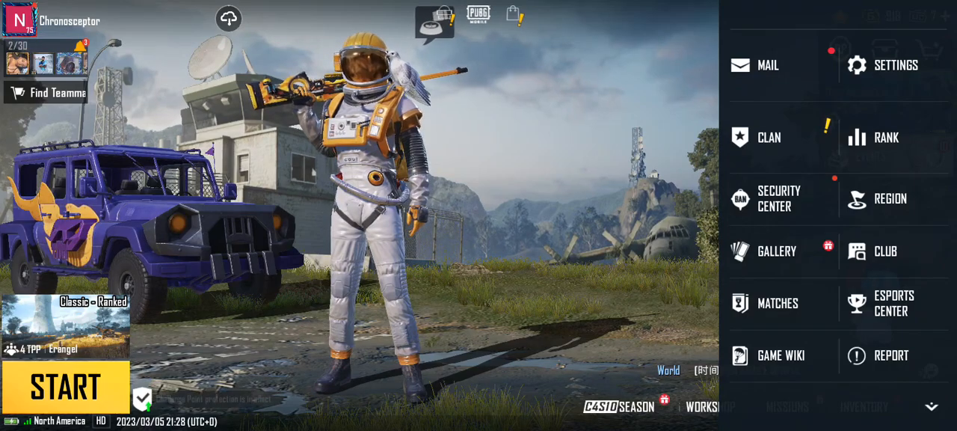